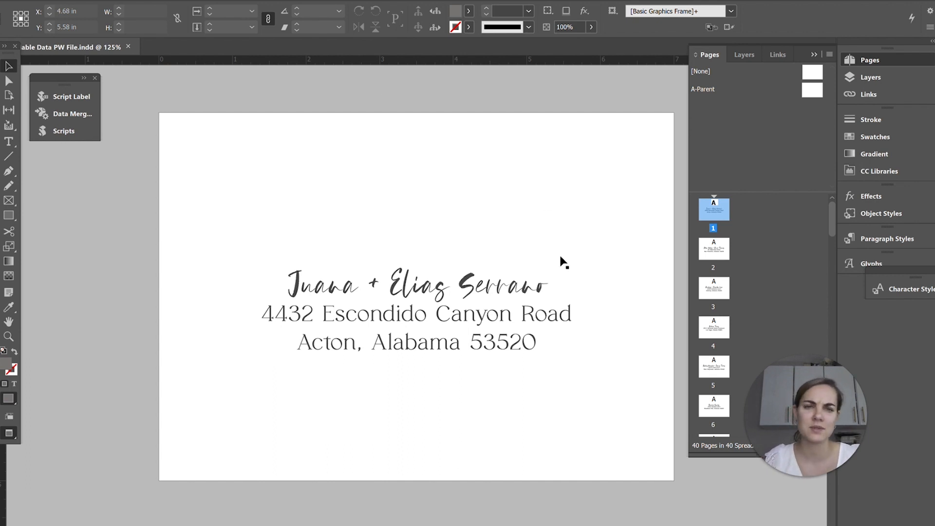
{"action": "mouse_move", "coordinate": [598, 291]}
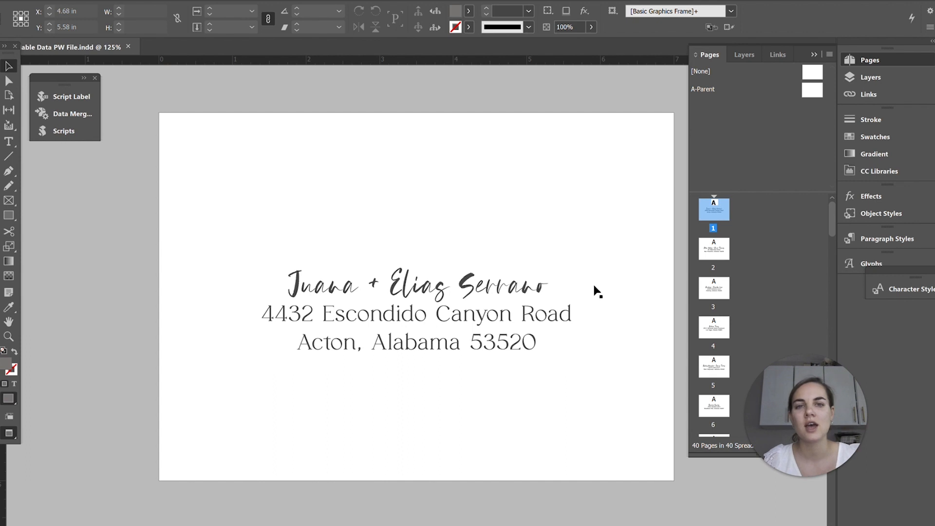
{"action": "mouse_move", "coordinate": [600, 287]}
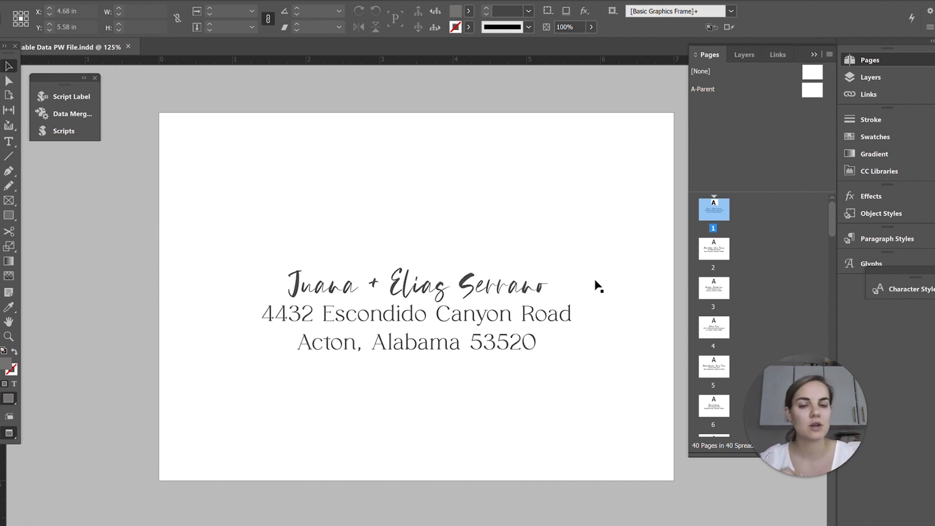
{"action": "mouse_move", "coordinate": [567, 271]}
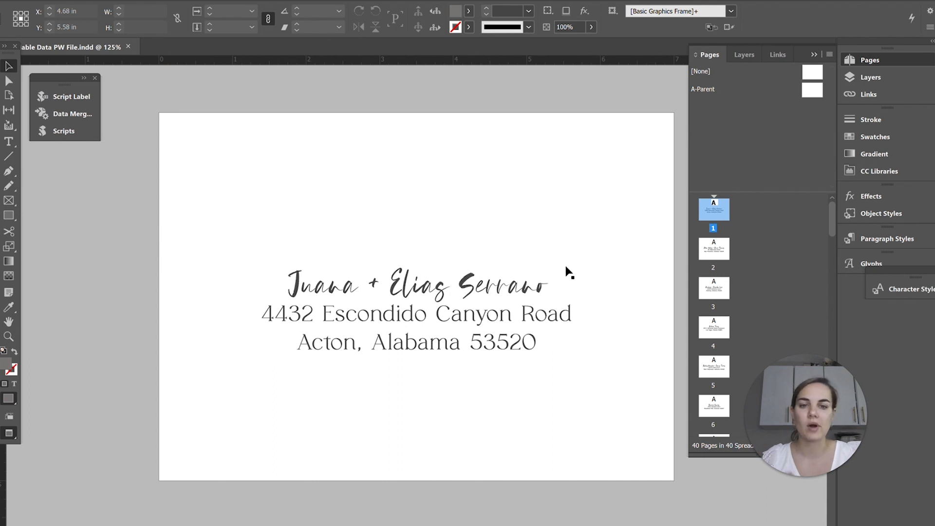
{"action": "mouse_move", "coordinate": [439, 390]}
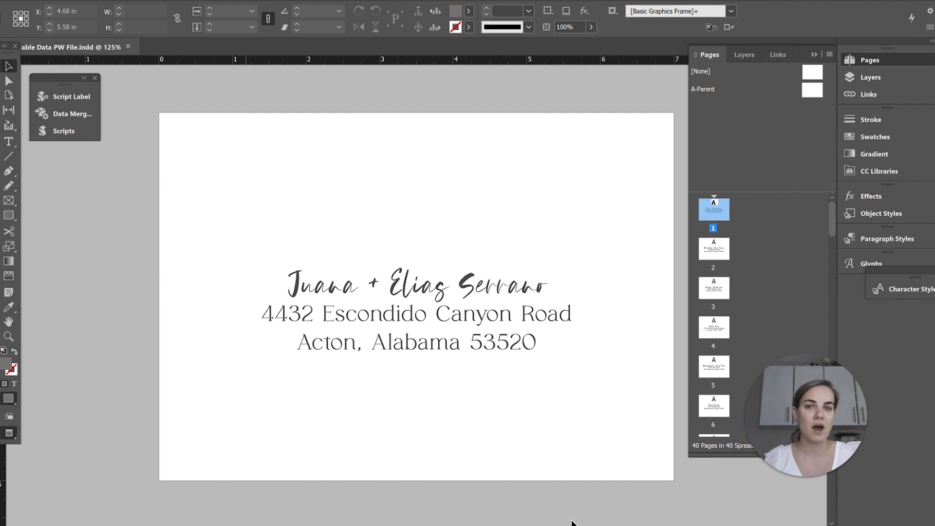
{"action": "mouse_move", "coordinate": [389, 329]}
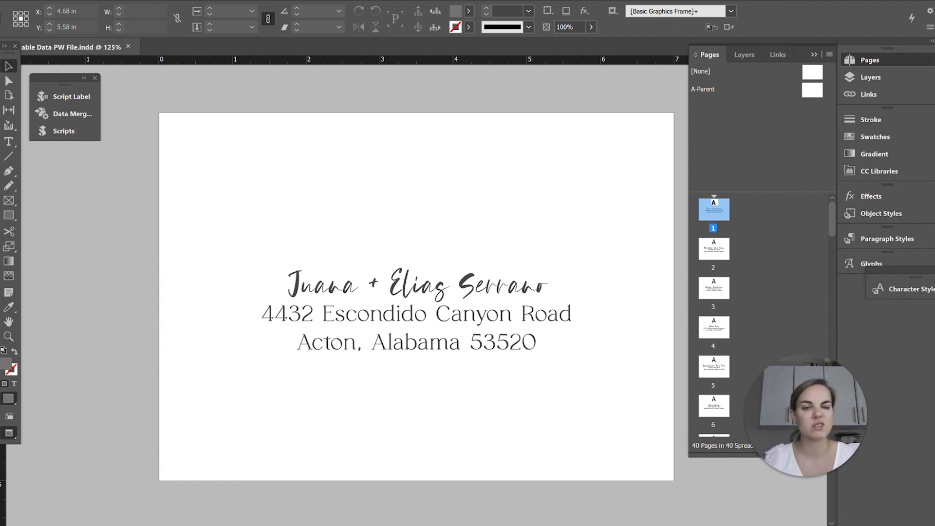
{"action": "mouse_move", "coordinate": [454, 253]}
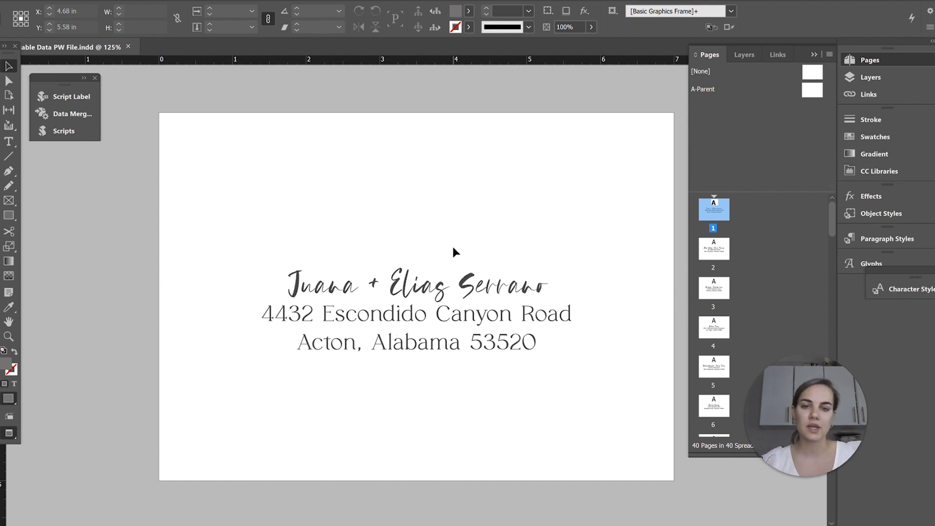
{"action": "mouse_move", "coordinate": [478, 268]}
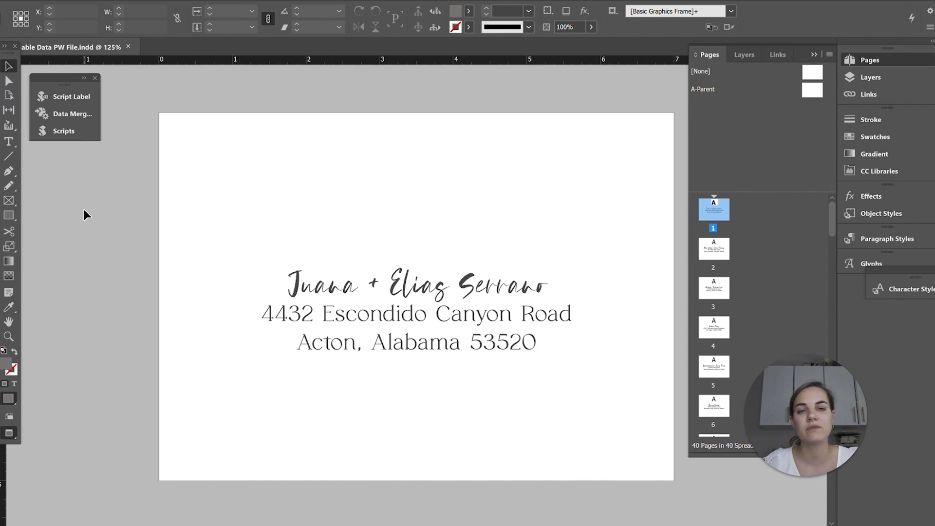
{"action": "mouse_move", "coordinate": [63, 9]}
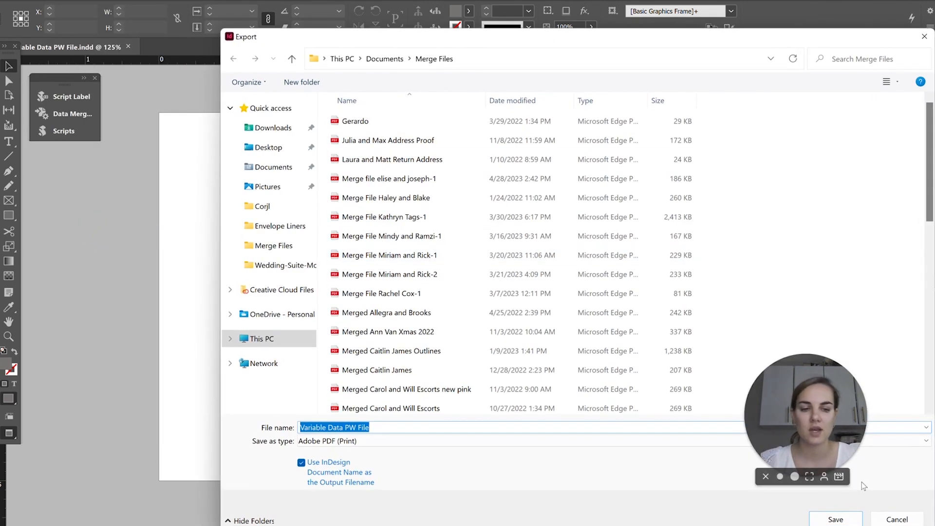
- Save the PDF as Variable Data PW File, confirming replacement of the existing file
{"action": "left_click", "coordinate": [836, 518]}
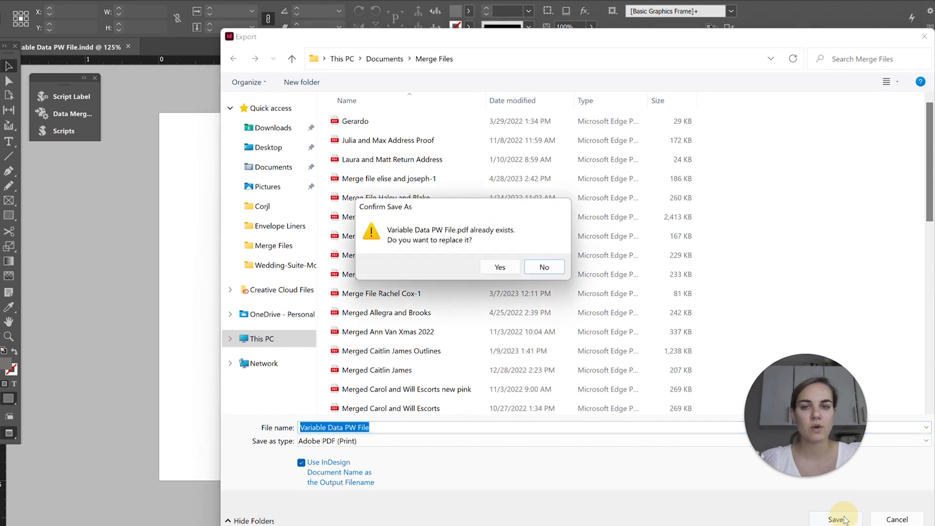
{"action": "left_click", "coordinate": [500, 267]}
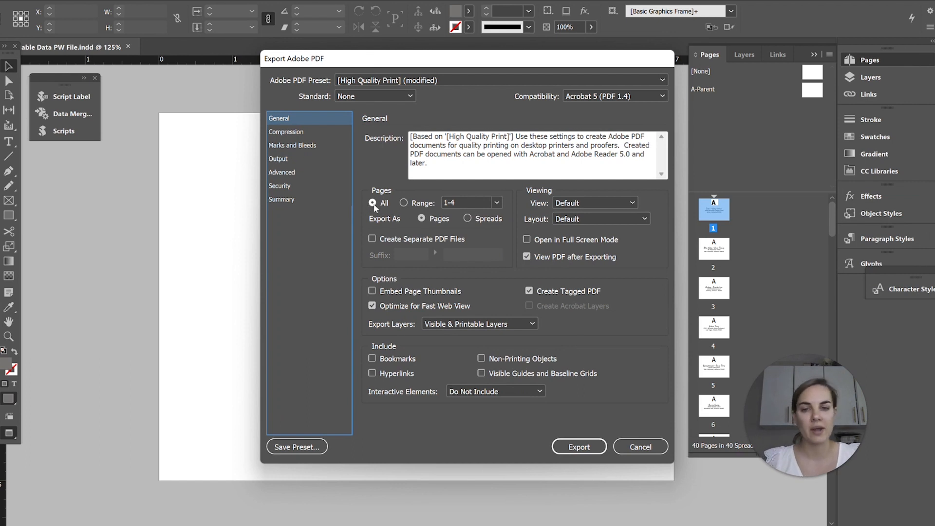
{"action": "mouse_move", "coordinate": [309, 175]}
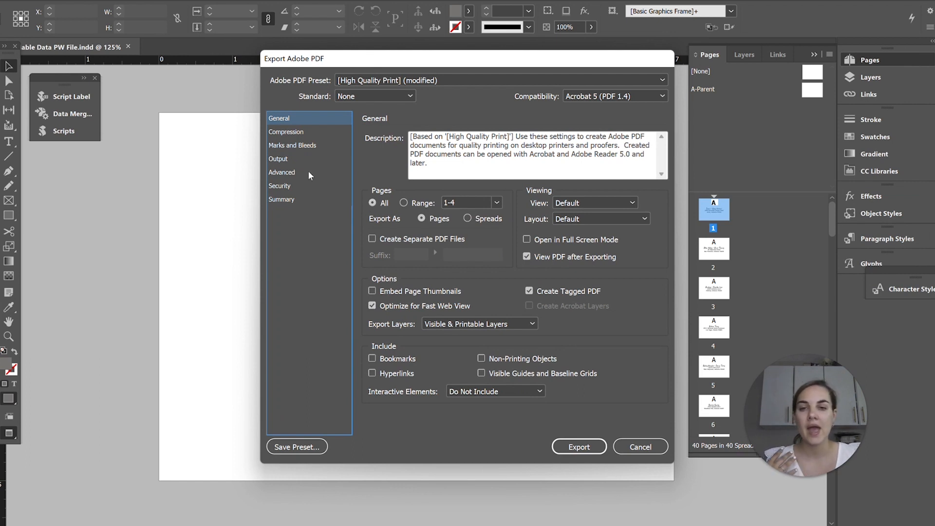
- Export the envelope PDF with a 0.125 in bleed instead of the document bleed
{"action": "left_click", "coordinate": [292, 146]}
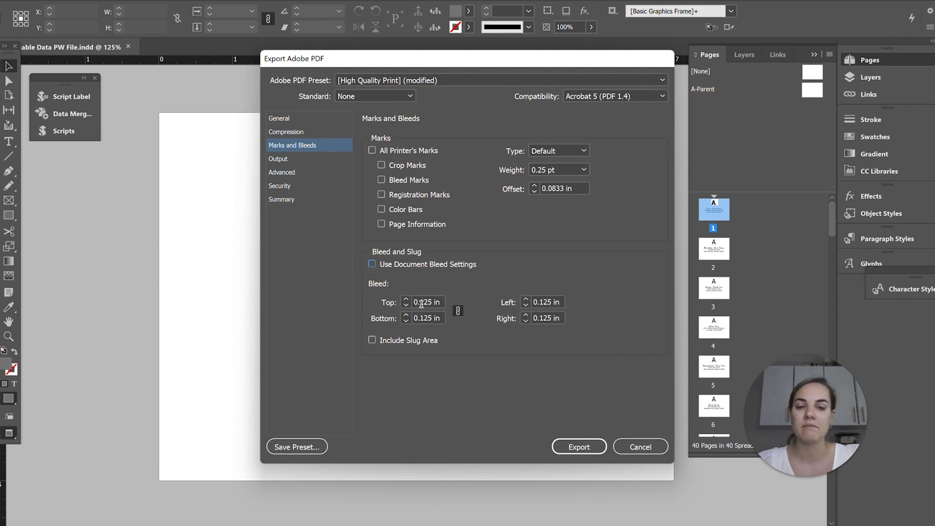
{"action": "type", "text": "0.125 in"}
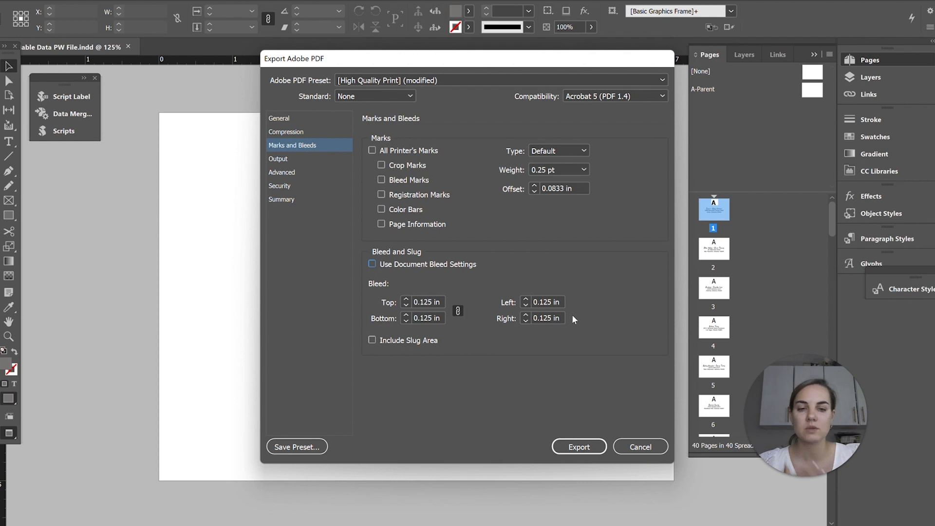
{"action": "mouse_move", "coordinate": [429, 313]}
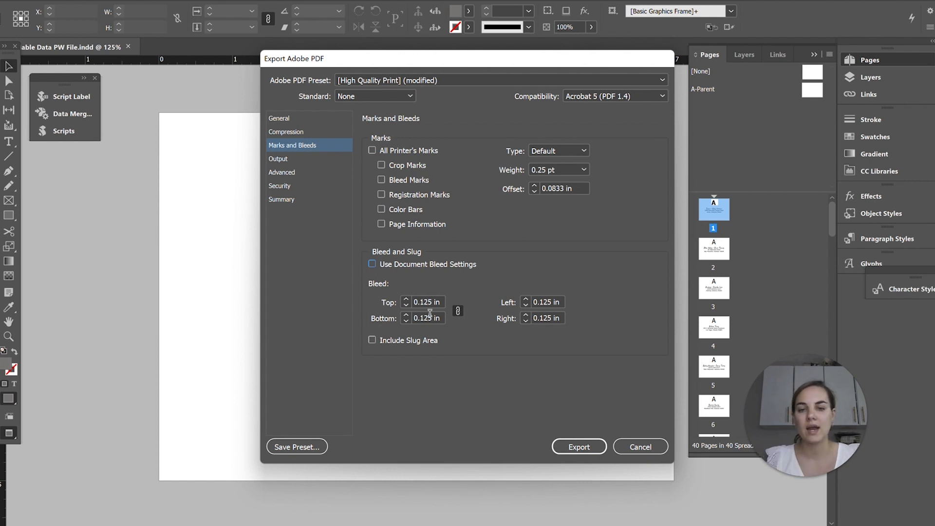
{"action": "mouse_move", "coordinate": [466, 327]}
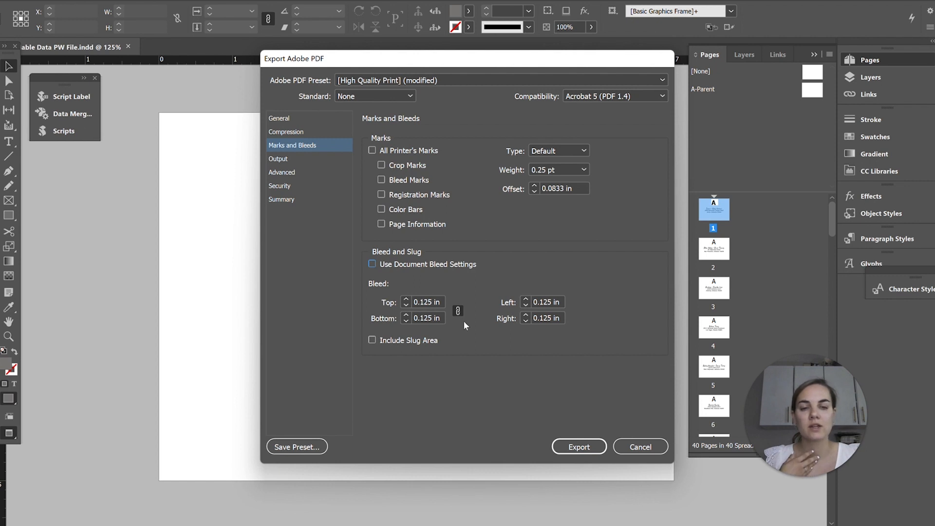
{"action": "mouse_move", "coordinate": [571, 335]}
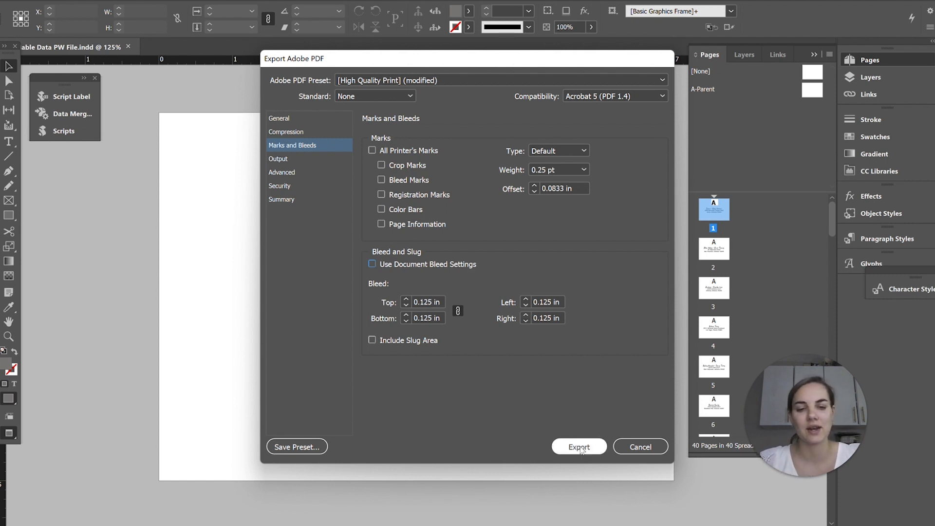
{"action": "left_click", "coordinate": [579, 447]}
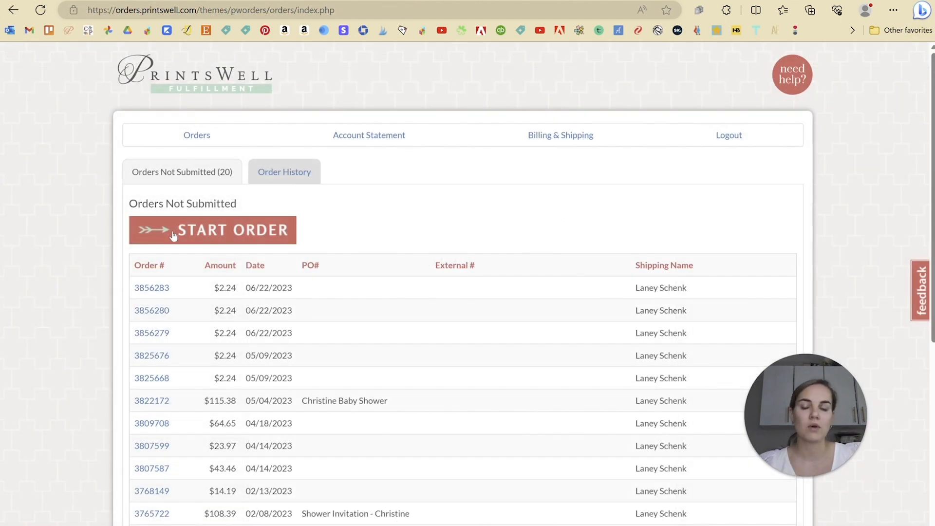
- Start a new order for A7 - 5.25x7.25 envelopes on Blush paper
{"action": "left_click", "coordinate": [213, 230]}
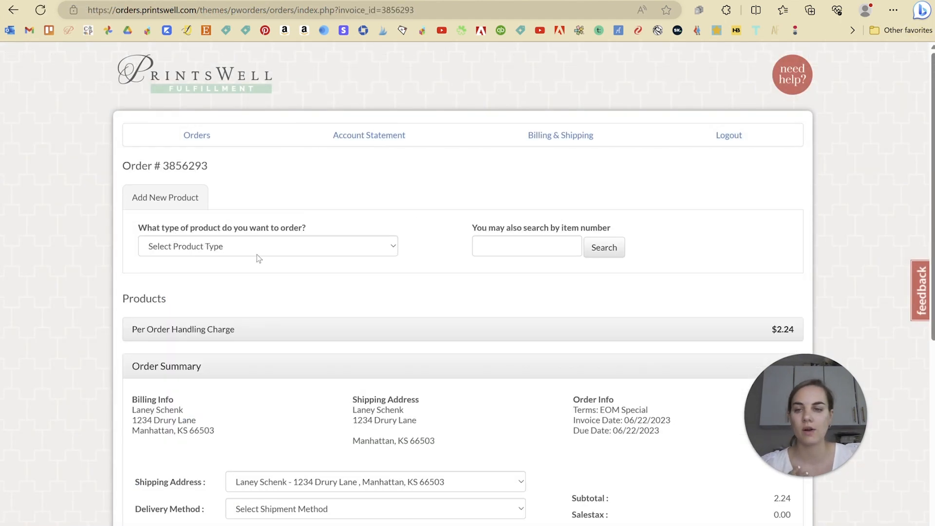
{"action": "left_click", "coordinate": [267, 245]}
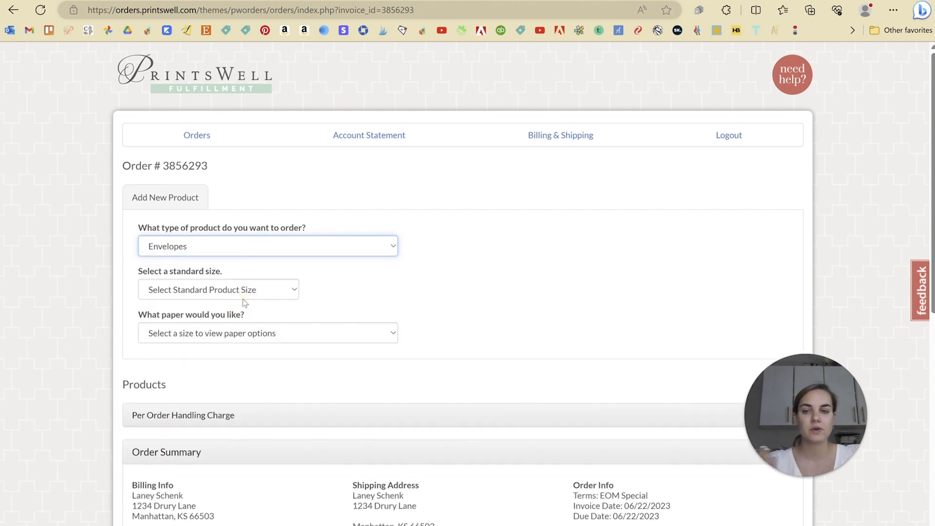
{"action": "left_click", "coordinate": [218, 289]}
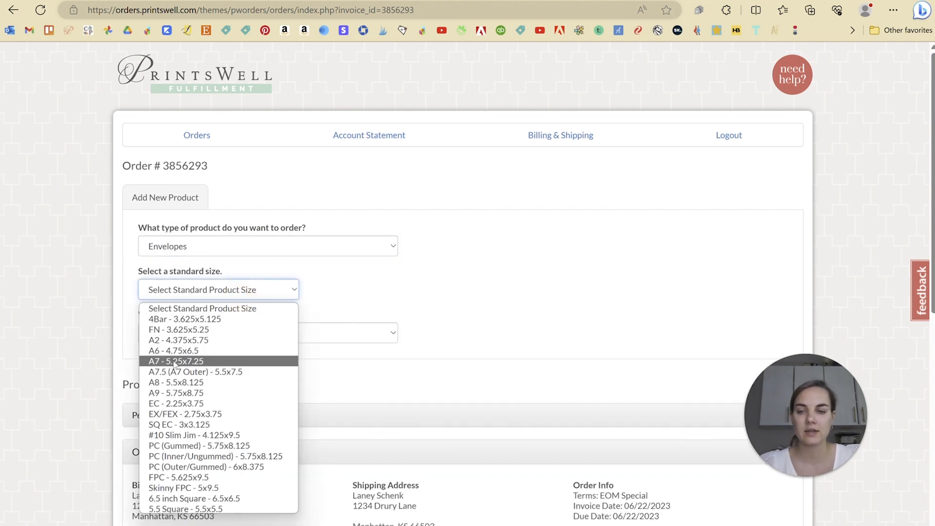
{"action": "left_click", "coordinate": [175, 361]}
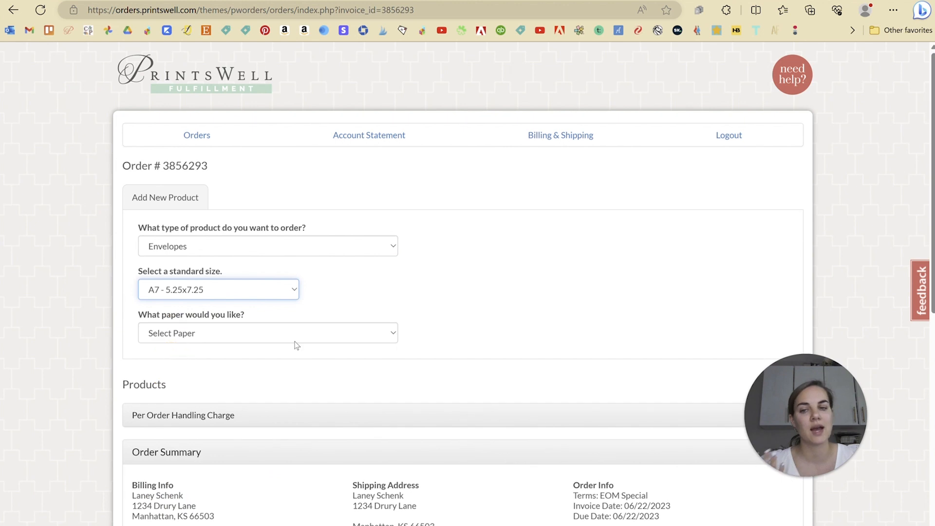
{"action": "left_click", "coordinate": [267, 333]}
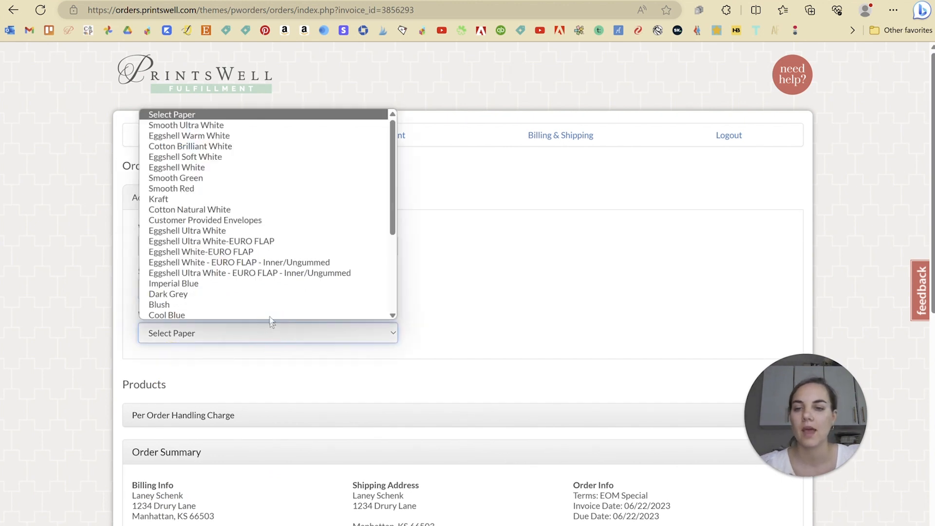
{"action": "left_click", "coordinate": [159, 304]}
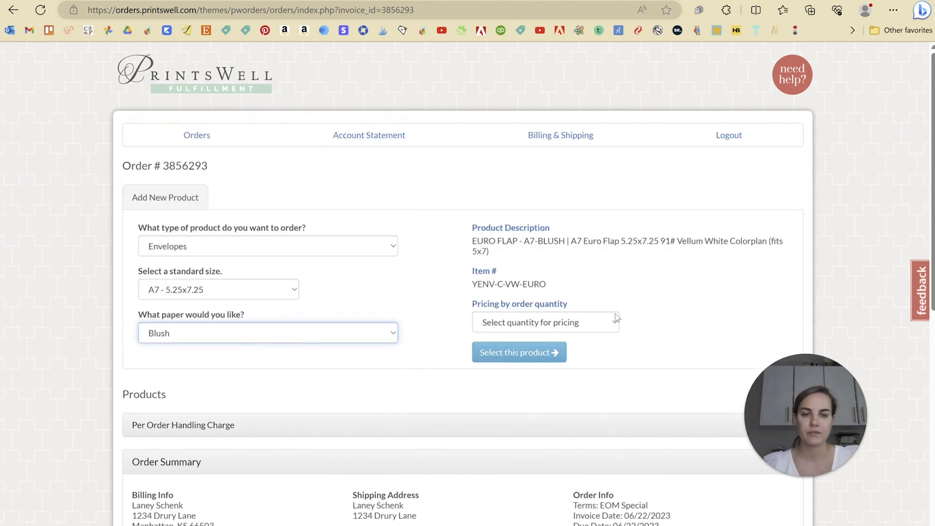
- Set the envelope quantity to 40 and select the product
{"action": "left_click", "coordinate": [544, 322]}
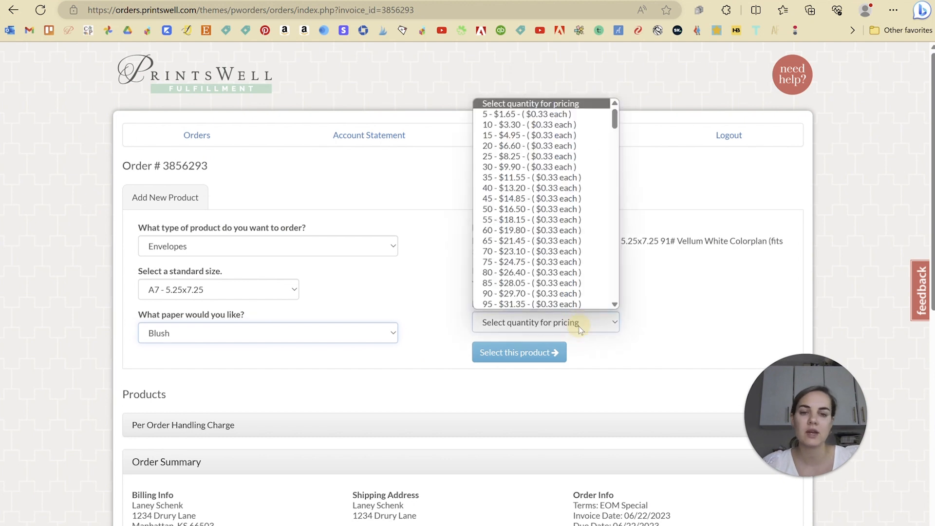
{"action": "mouse_move", "coordinate": [532, 230]}
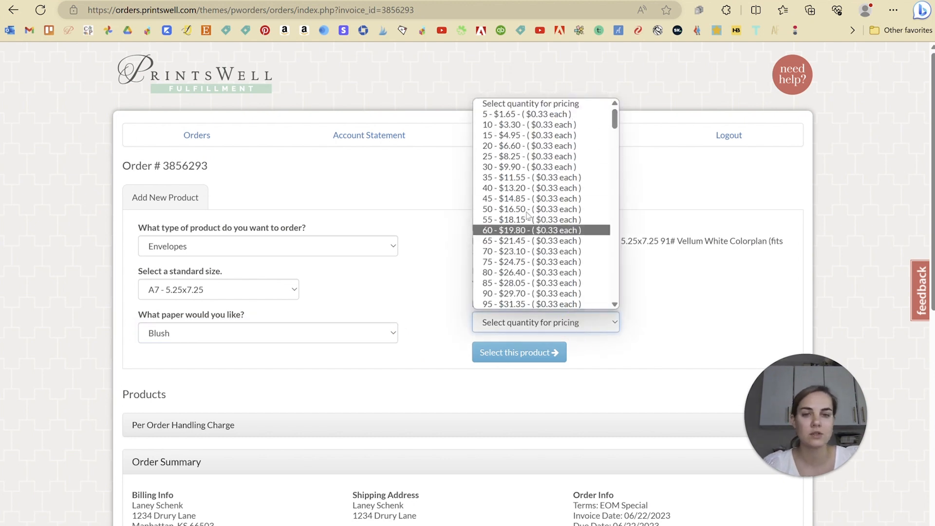
{"action": "left_click", "coordinate": [530, 188]}
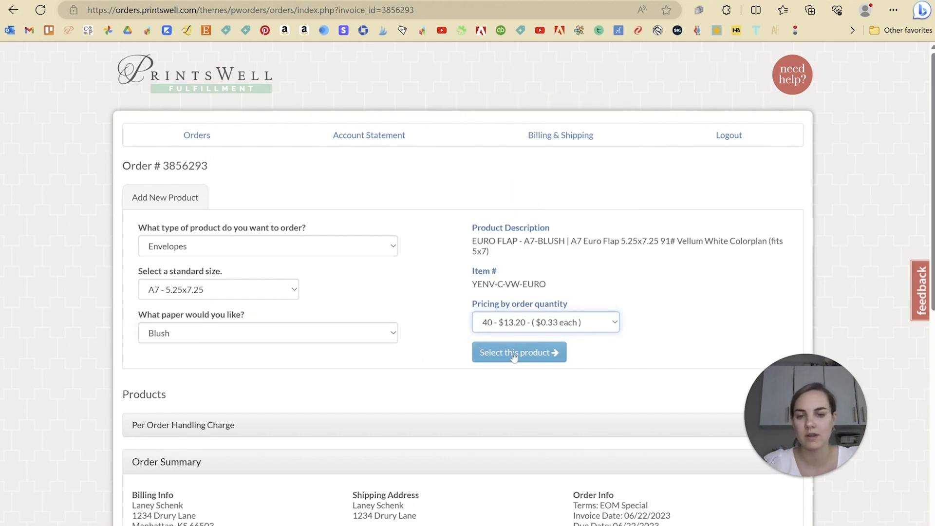
{"action": "left_click", "coordinate": [518, 352]}
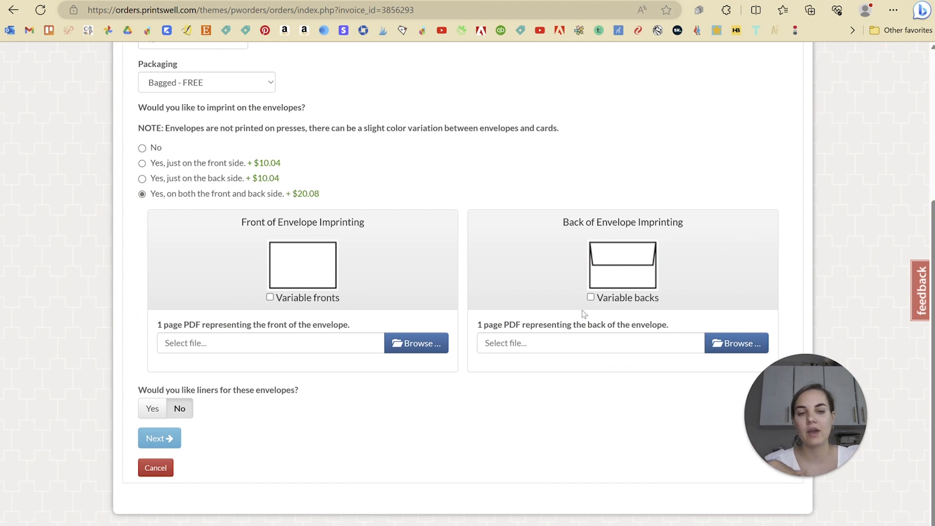
- Enable Variable fronts and choose 'Yes, just on the front side' imprinting
{"action": "left_click", "coordinate": [590, 297]}
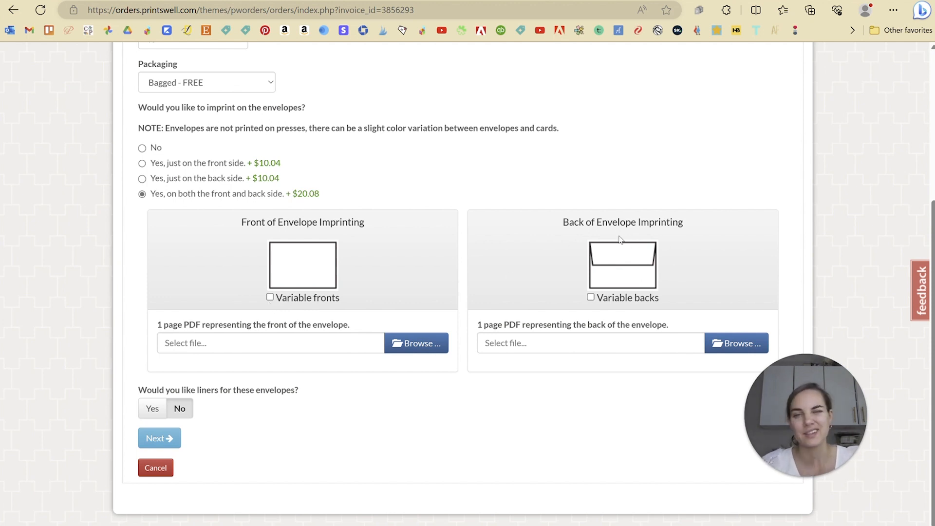
{"action": "left_click", "coordinate": [270, 297]}
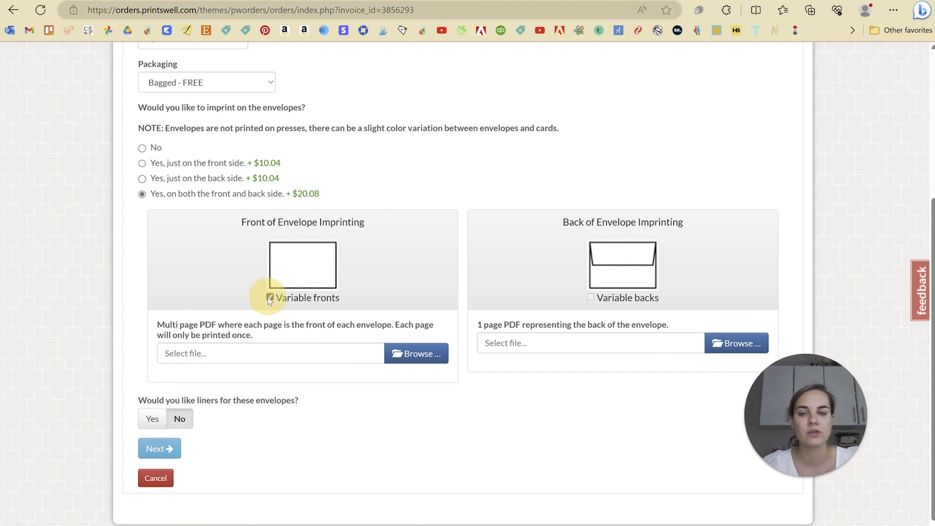
{"action": "left_click", "coordinate": [270, 298]}
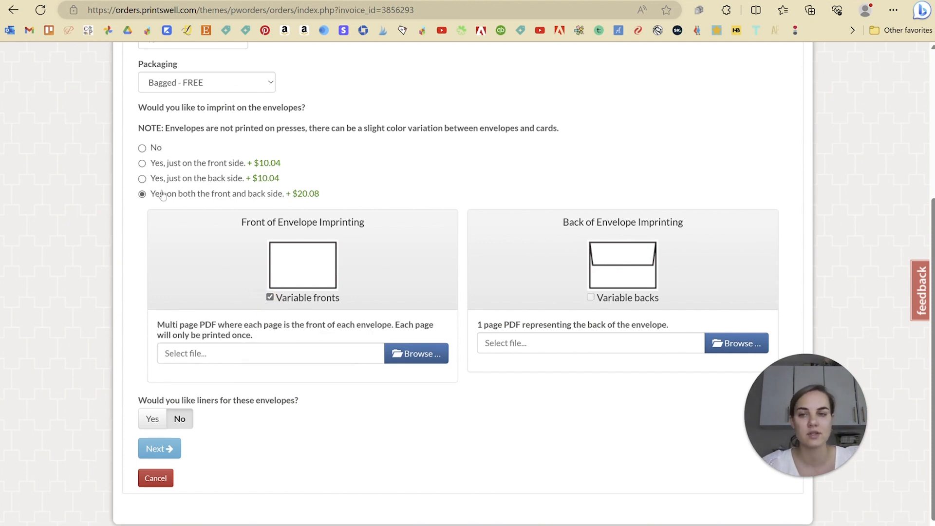
{"action": "left_click", "coordinate": [142, 163]}
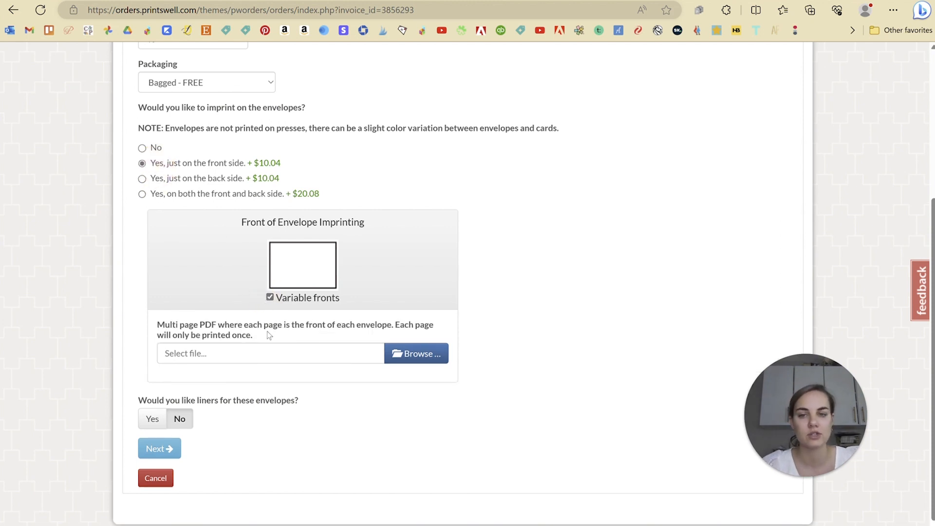
{"action": "left_click", "coordinate": [415, 353]}
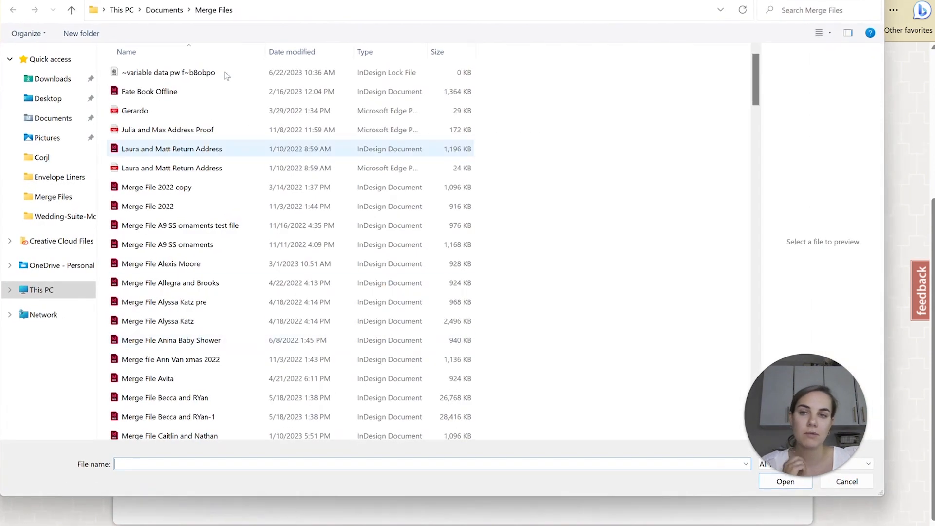
- Upload Variable Data PW File as the variable front and continue to Product Review
{"action": "left_click", "coordinate": [51, 59]}
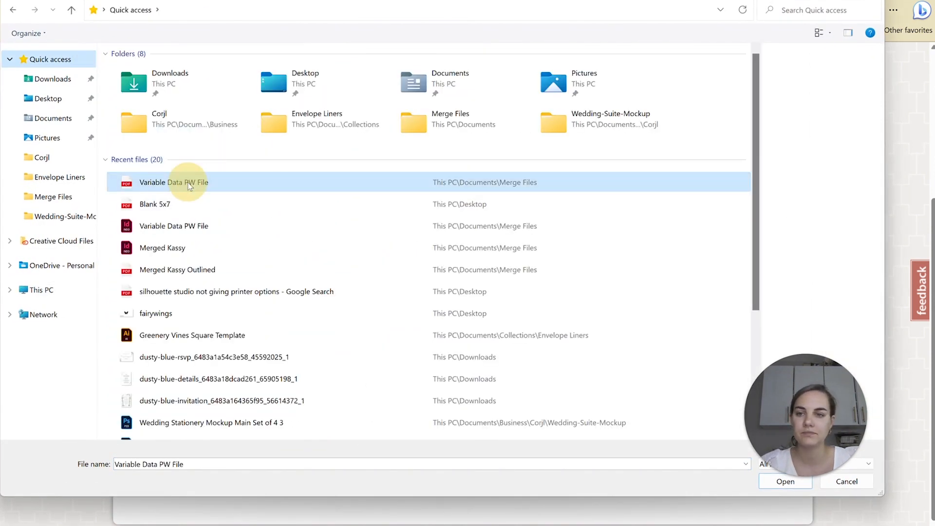
{"action": "left_click", "coordinate": [784, 482]}
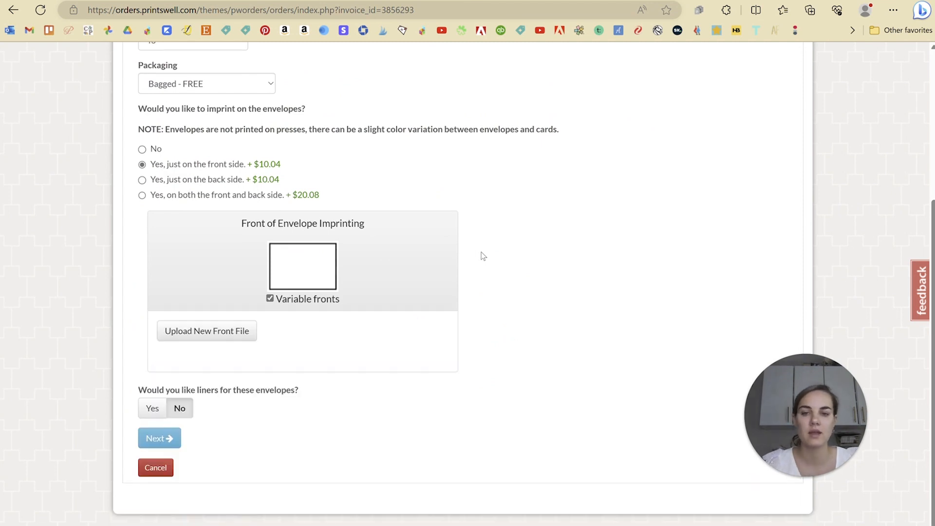
{"action": "scroll", "scroll_direction": "down", "scroll_amount": 3}
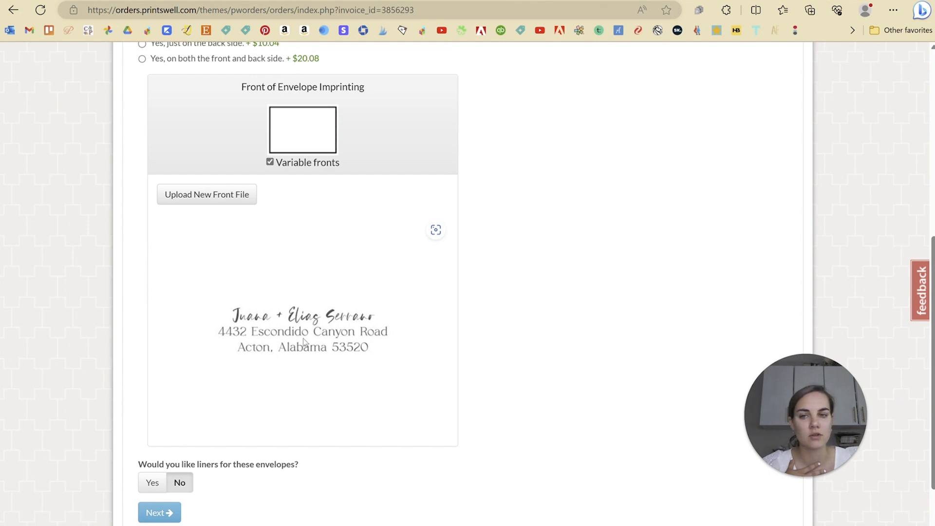
{"action": "scroll", "scroll_direction": "up", "scroll_amount": 3}
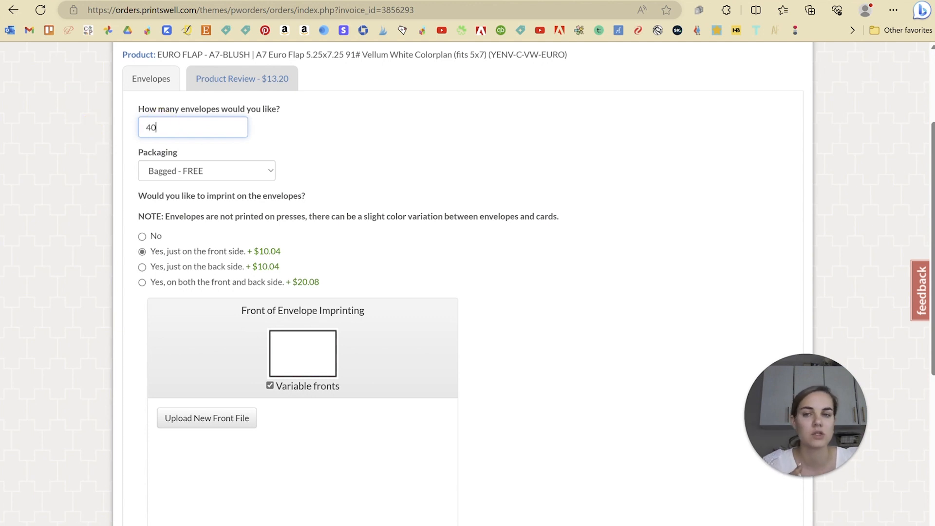
{"action": "mouse_move", "coordinate": [321, 251]}
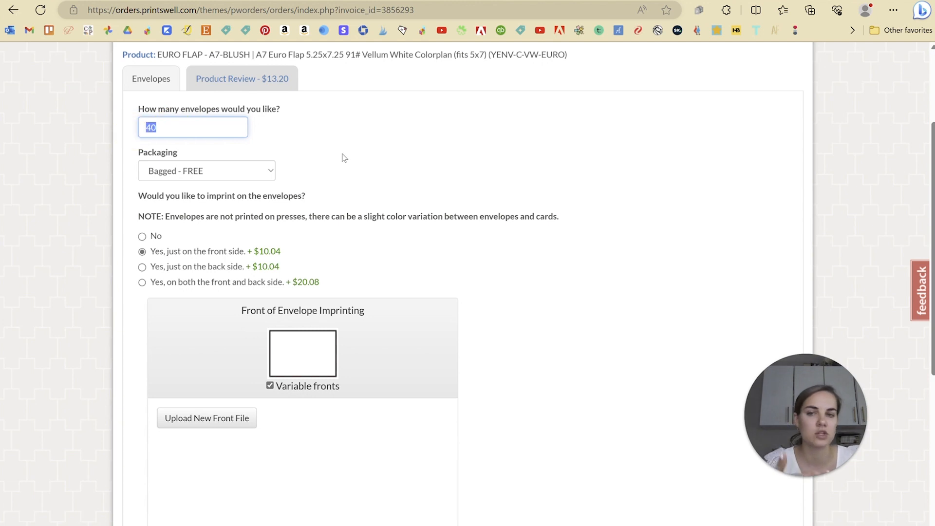
{"action": "scroll", "scroll_direction": "down", "scroll_amount": 3}
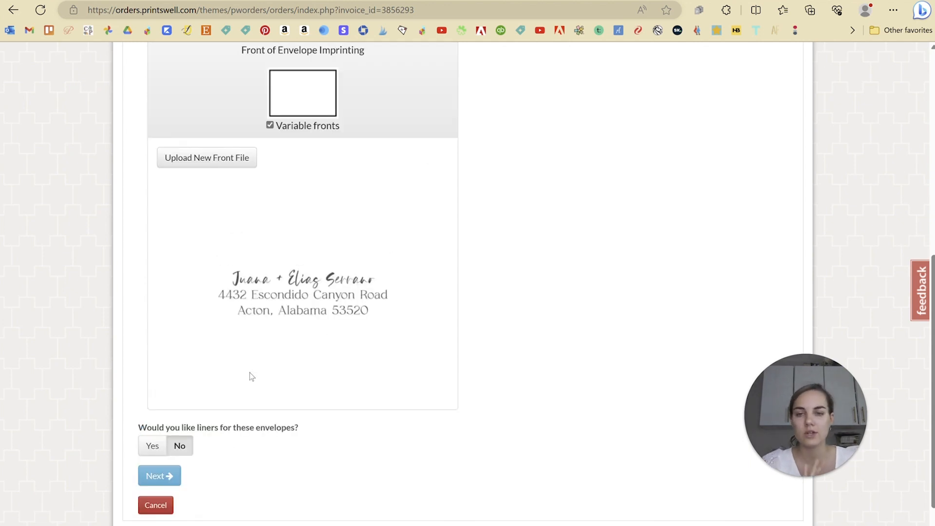
{"action": "scroll", "scroll_direction": "down", "scroll_amount": 3}
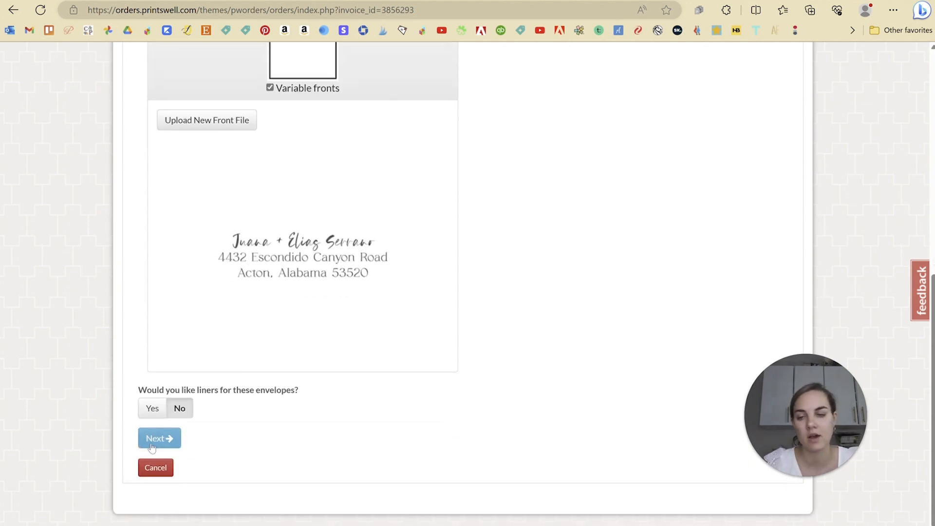
{"action": "left_click", "coordinate": [159, 438]}
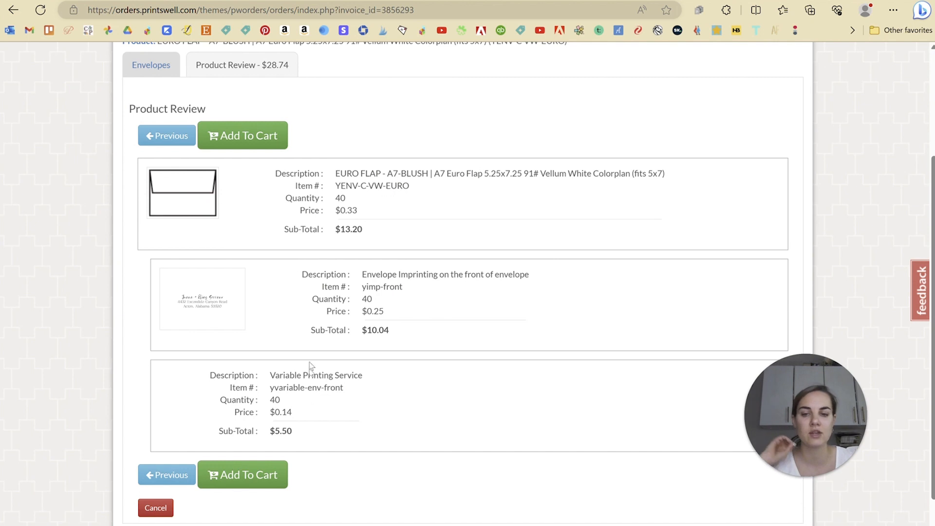
- Add the 40 imprinted Blush envelopes, totaling $28.74, to the cart
{"action": "scroll", "scroll_direction": "down", "scroll_amount": 3}
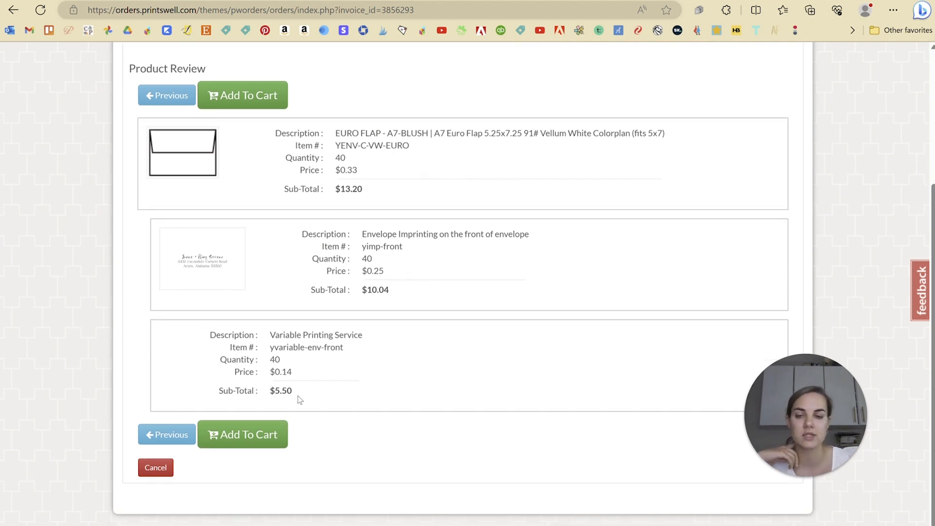
{"action": "double_click", "coordinate": [280, 391]}
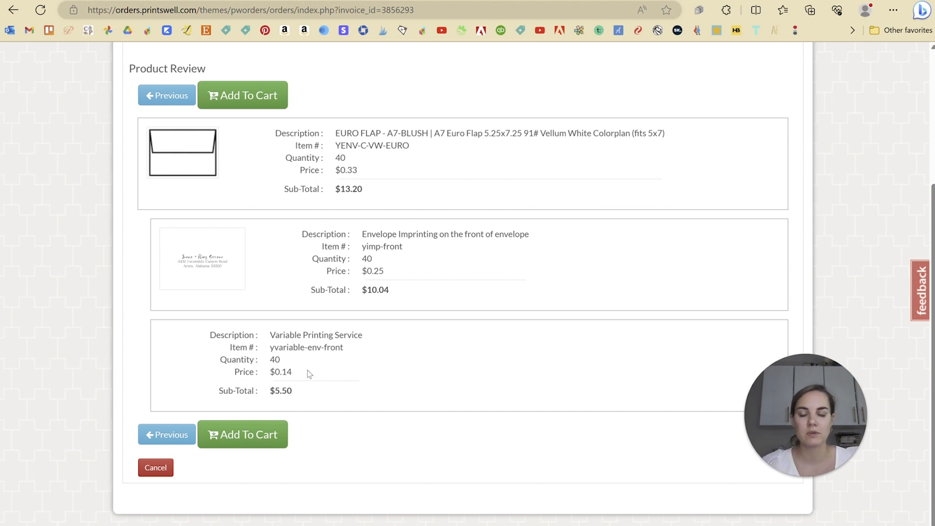
{"action": "left_click", "coordinate": [242, 434]}
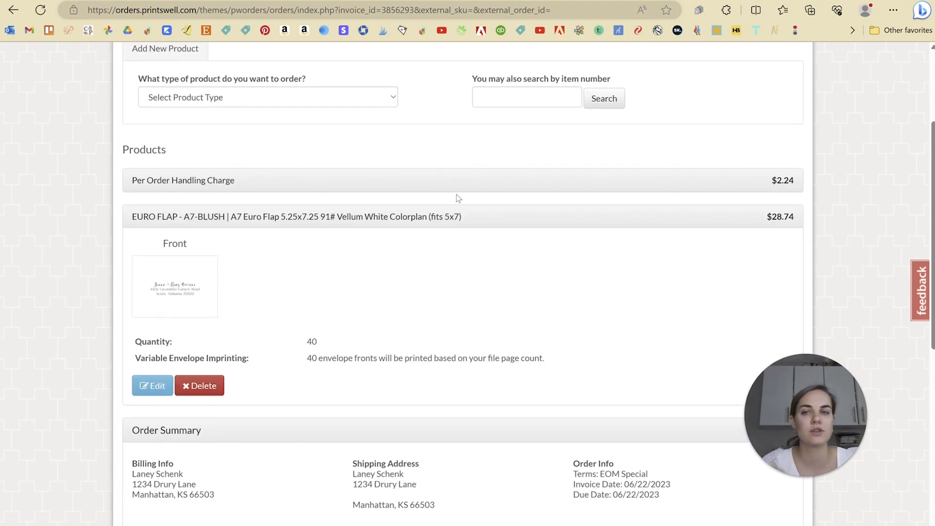
- Configure a front-only A7 - 5x7 flat card on 120 Eggshell Ultra White as a variable job
{"action": "left_click", "coordinate": [267, 97]}
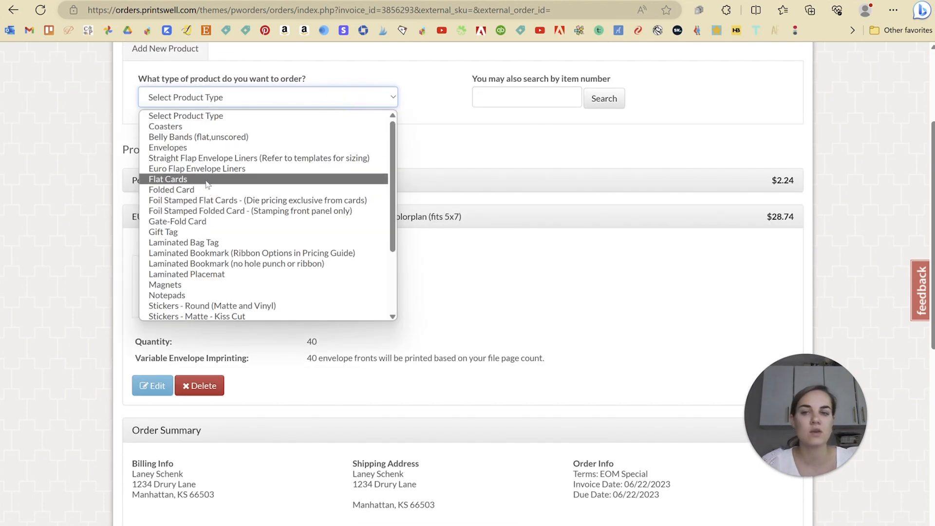
{"action": "left_click", "coordinate": [167, 179]}
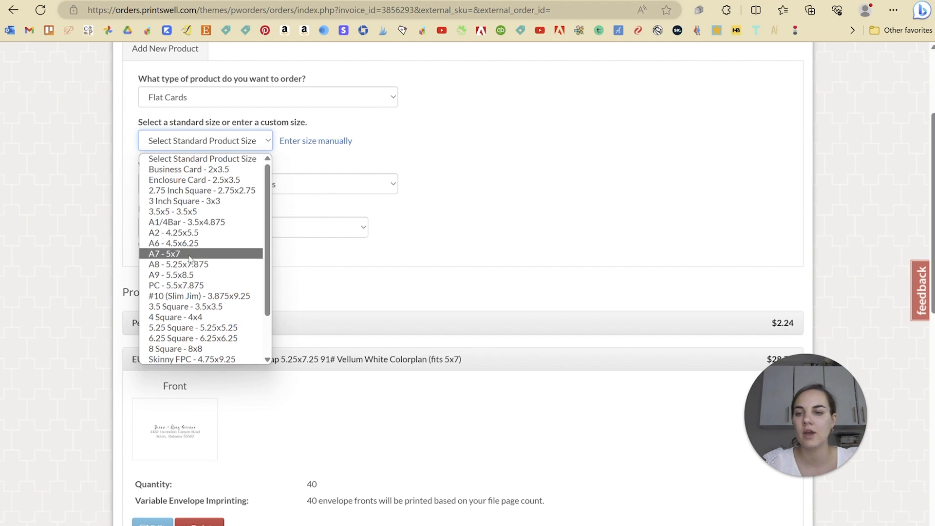
{"action": "left_click", "coordinate": [164, 253]}
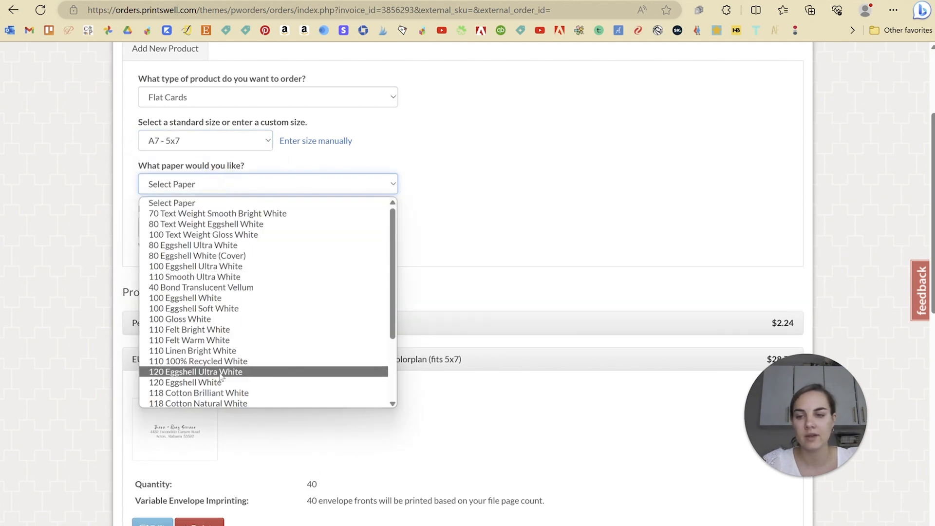
{"action": "left_click", "coordinate": [195, 372]}
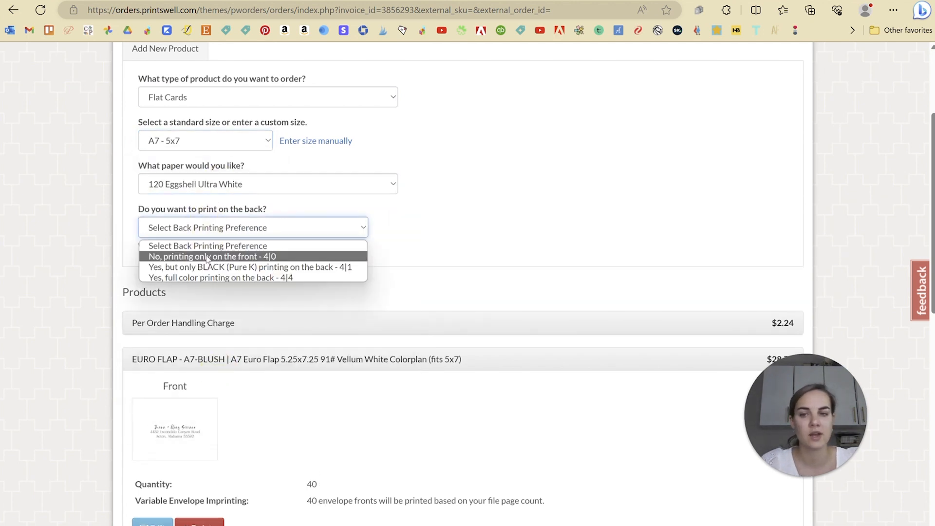
{"action": "left_click", "coordinate": [209, 256]}
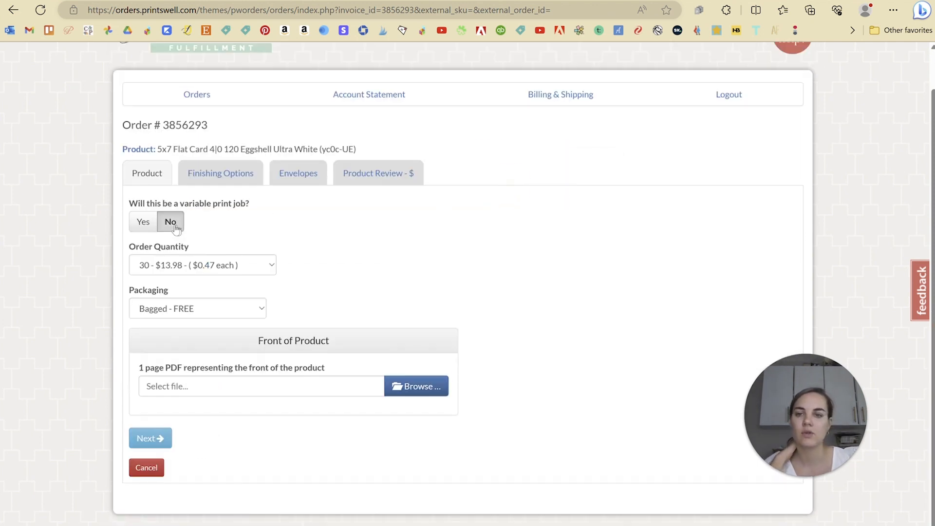
{"action": "left_click", "coordinate": [143, 221]}
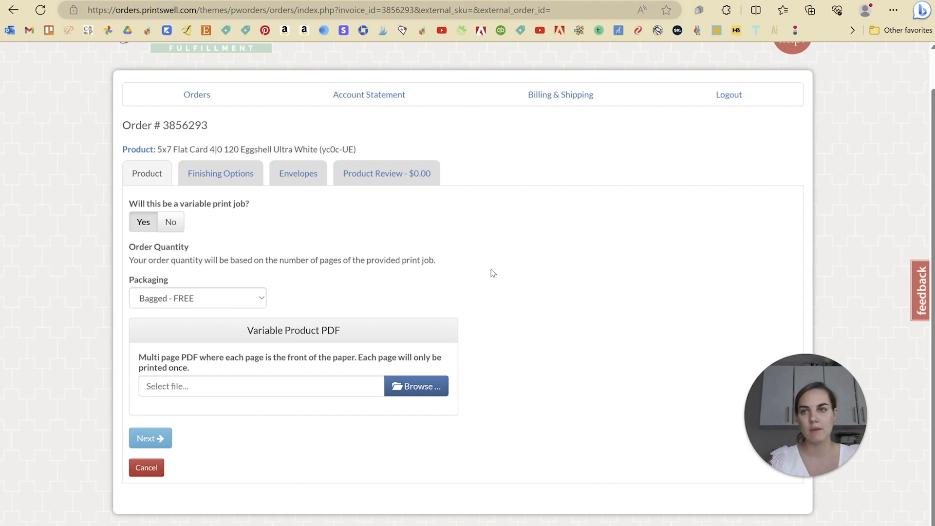
{"action": "mouse_move", "coordinate": [571, 298]}
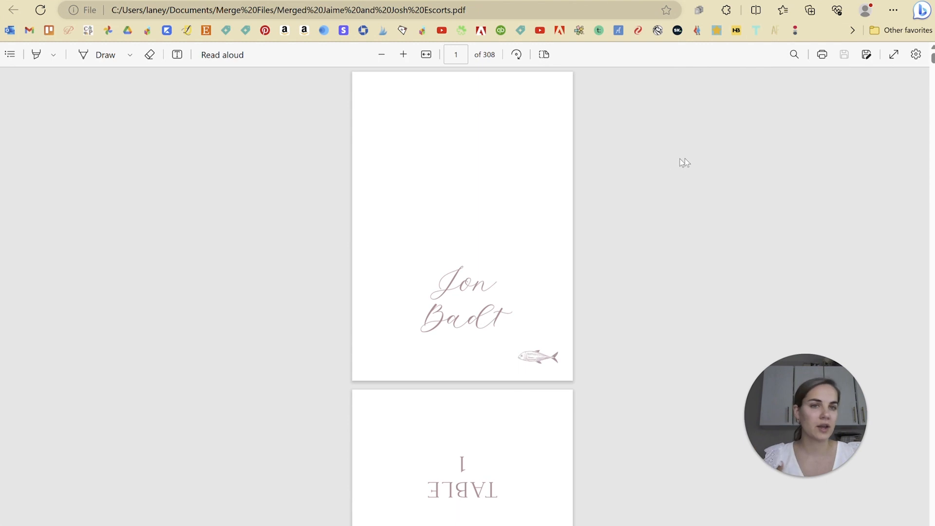
{"action": "mouse_move", "coordinate": [523, 220]}
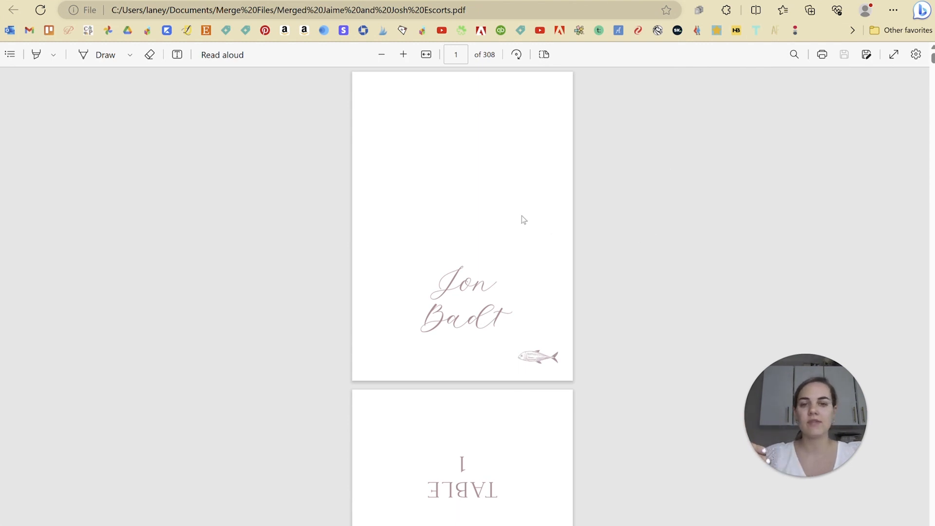
- Scroll through the 308-page Jaime and Josh escort card PDF in Edge
{"action": "scroll", "scroll_direction": "down", "scroll_amount": 3}
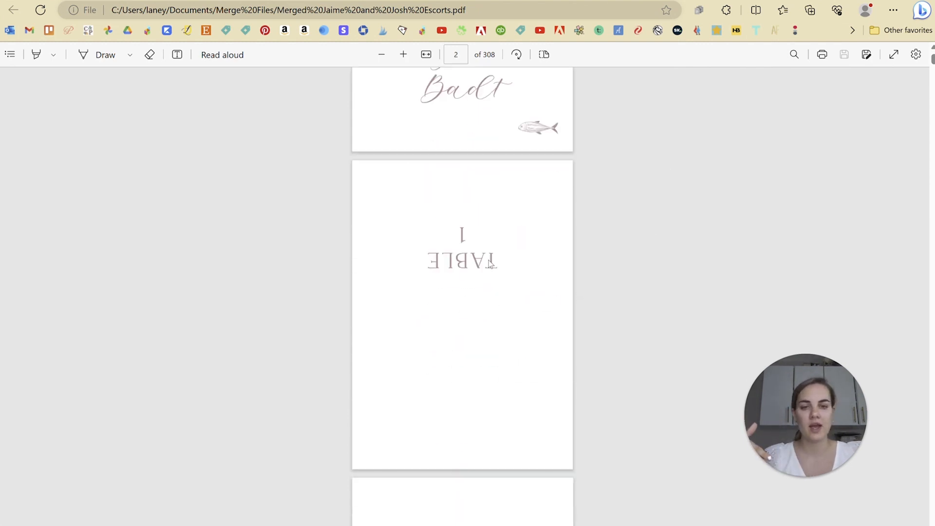
{"action": "scroll", "scroll_direction": "up", "scroll_amount": 3}
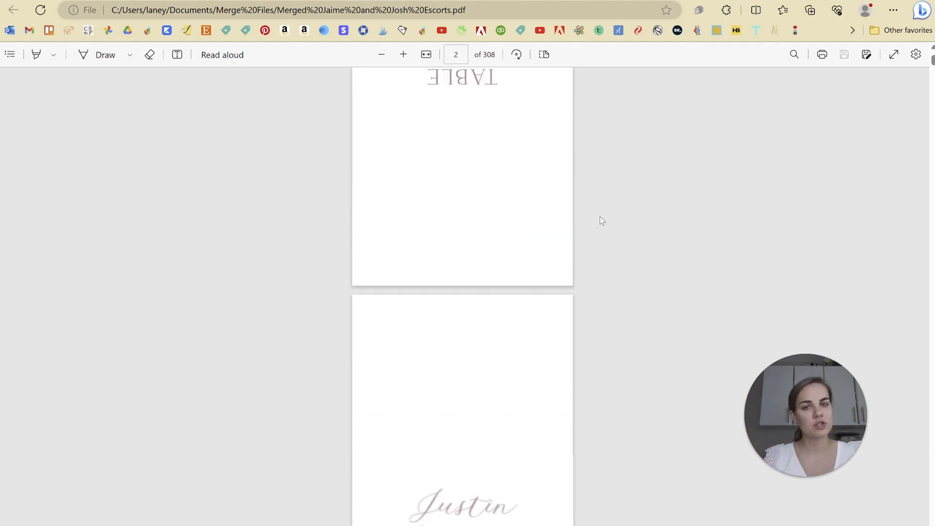
{"action": "scroll", "scroll_direction": "down", "scroll_amount": 3}
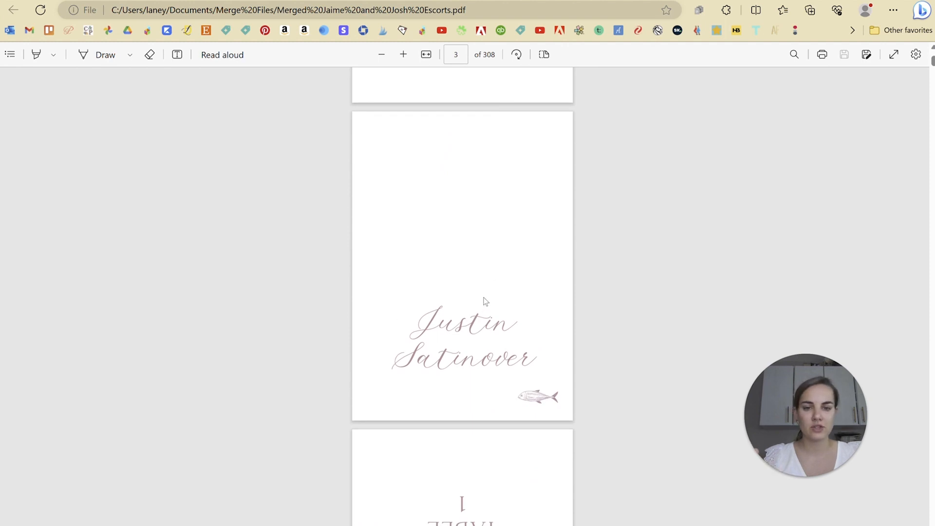
{"action": "scroll", "scroll_direction": "down", "scroll_amount": 3}
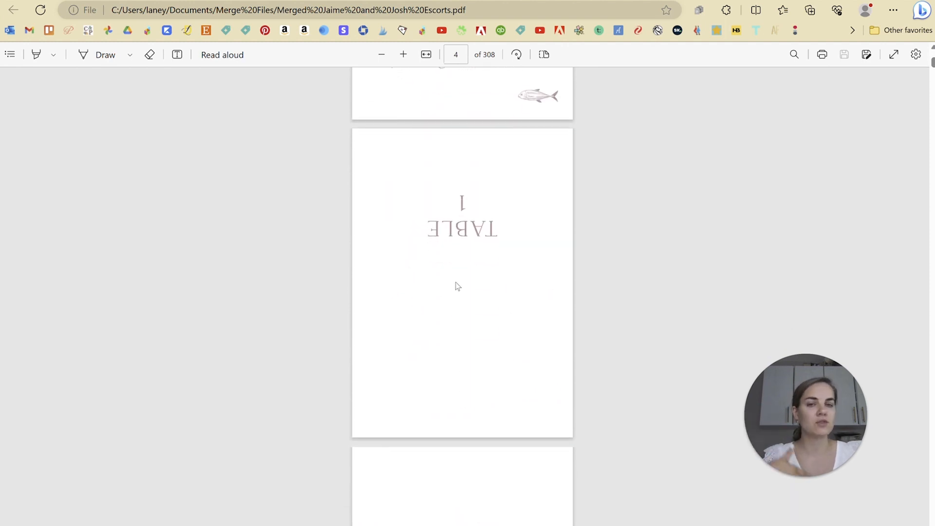
{"action": "scroll", "scroll_direction": "down", "scroll_amount": 3}
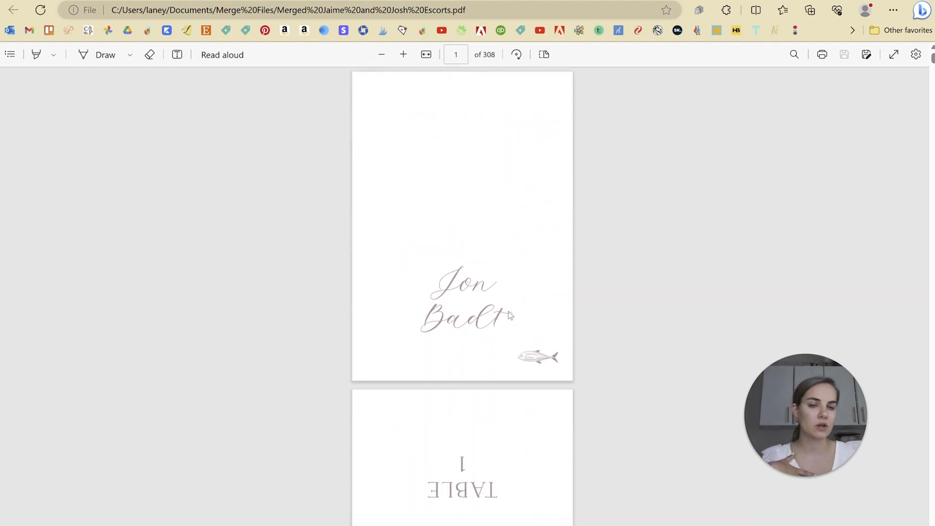
{"action": "mouse_move", "coordinate": [580, 269]}
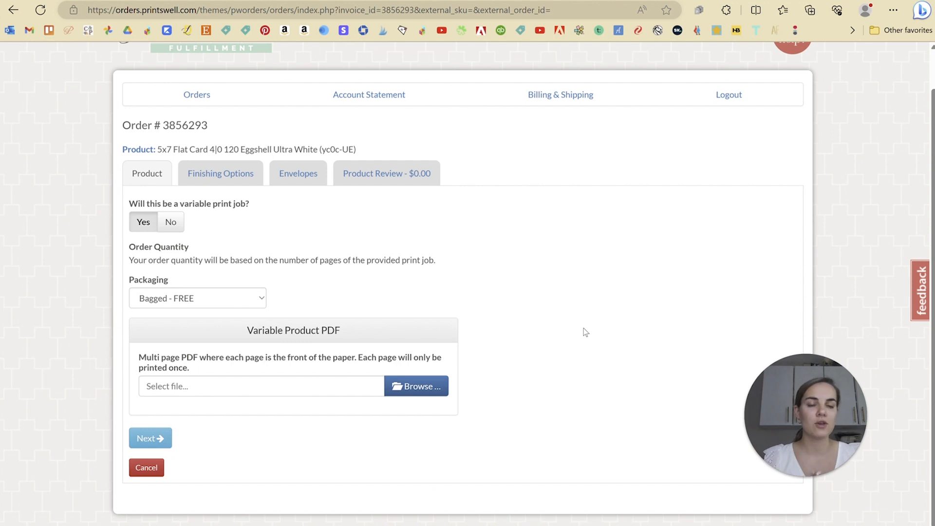
- Cancel the flat card product form and confirm with Yes
{"action": "scroll", "scroll_direction": "down", "scroll_amount": 3}
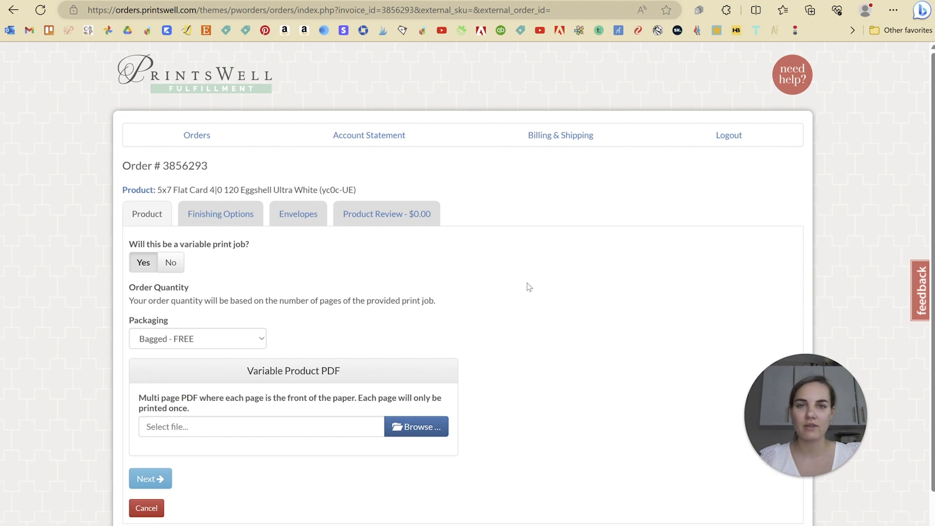
{"action": "mouse_move", "coordinate": [151, 446]}
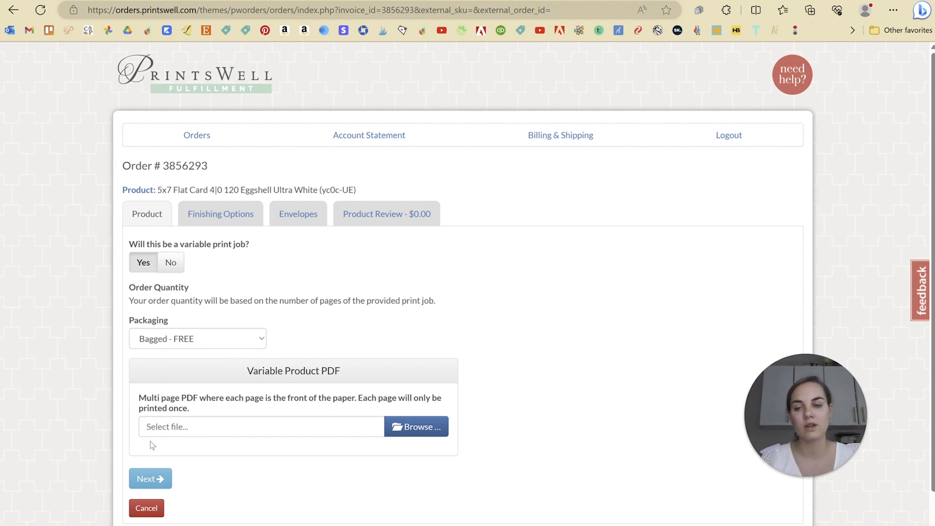
{"action": "left_click", "coordinate": [146, 507]}
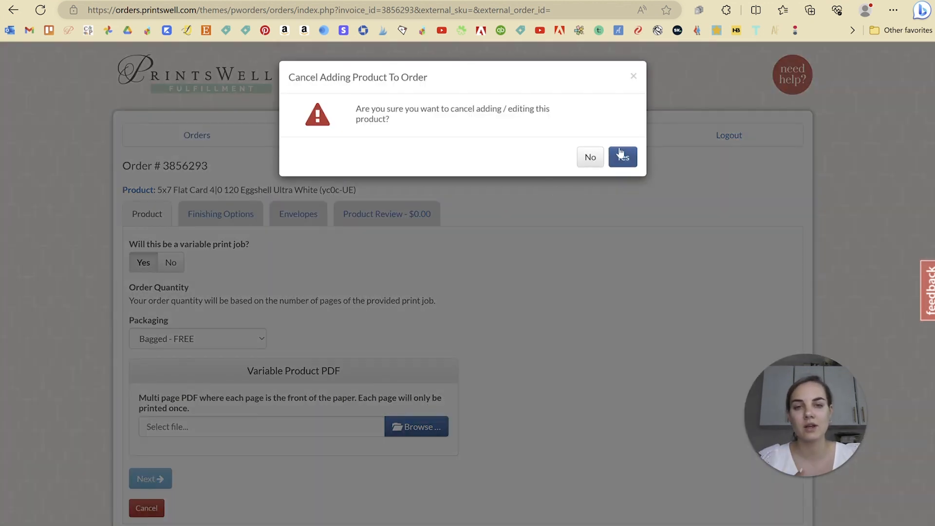
{"action": "left_click", "coordinate": [623, 156]}
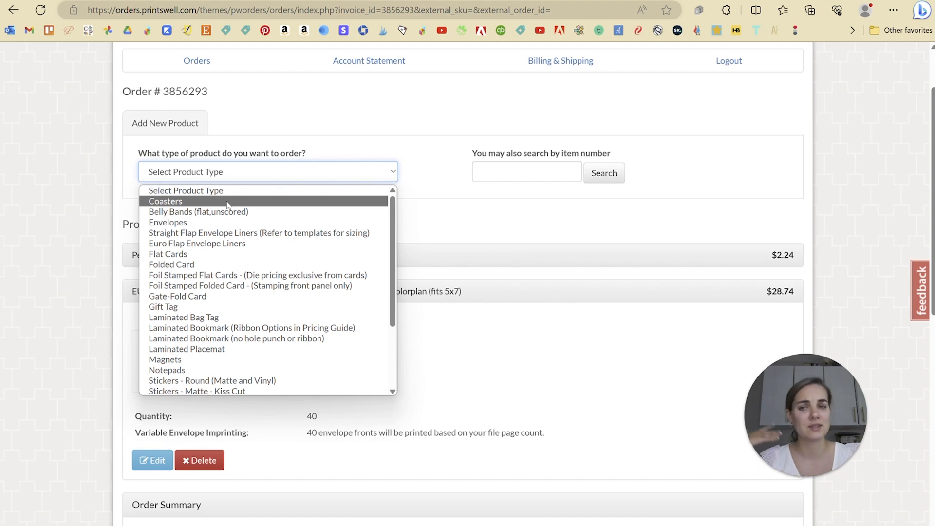
{"action": "scroll", "scroll_direction": "down", "scroll_amount": 3}
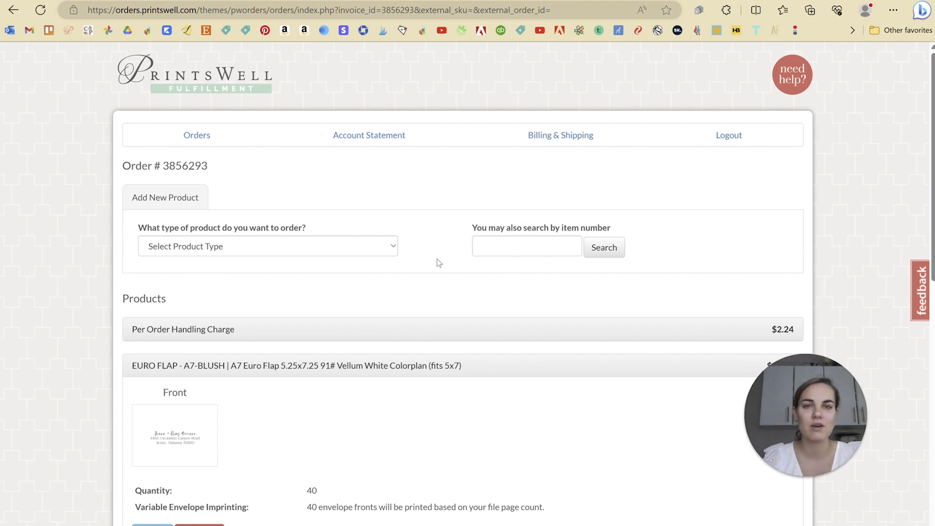
{"action": "left_click", "coordinate": [462, 250]}
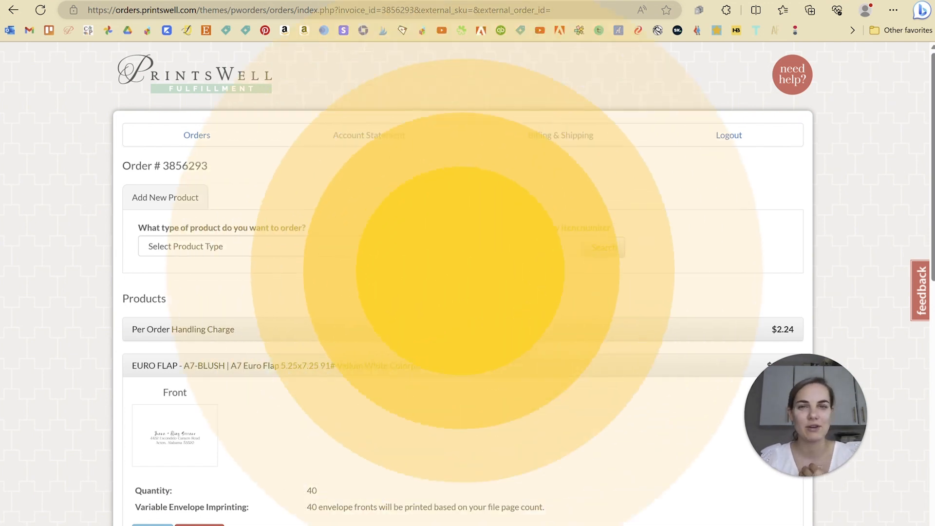